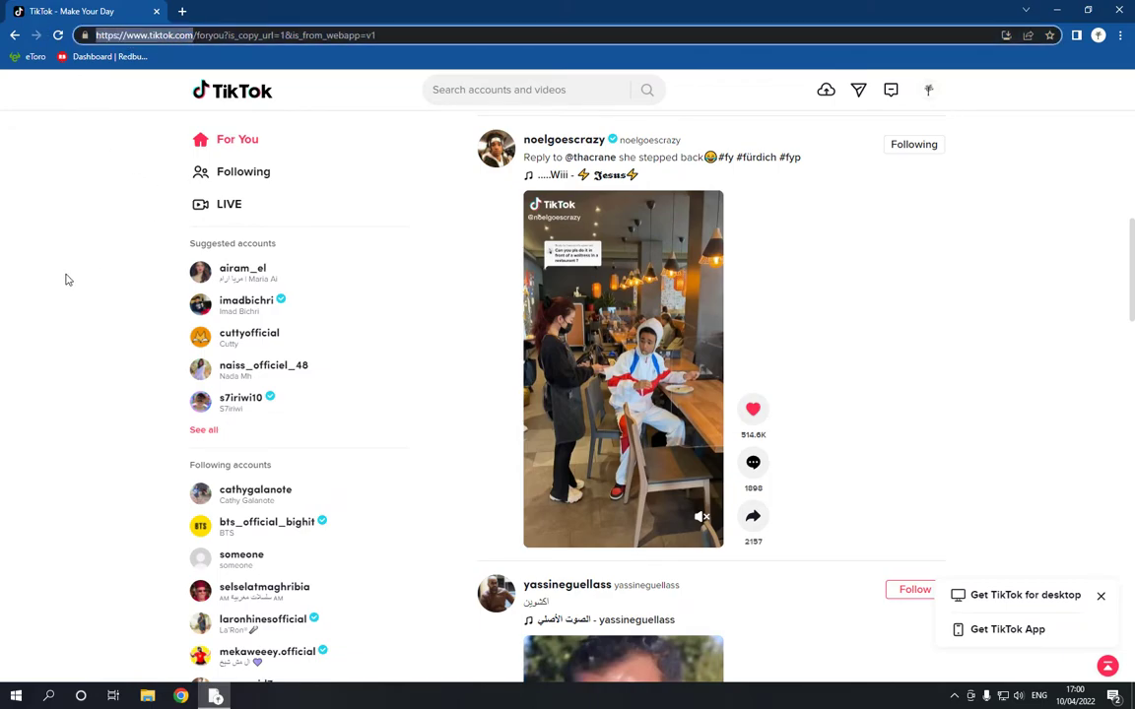
# Open the account's Settings page from the profile avatar menu.
pyautogui.click(927, 89)
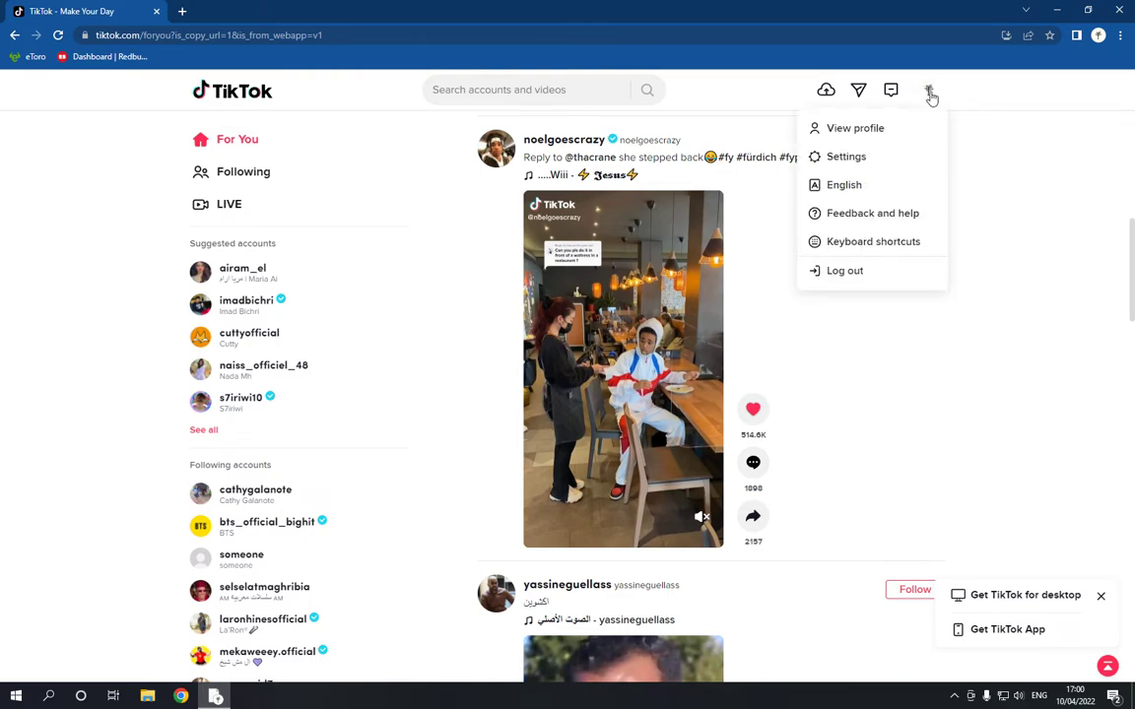
pyautogui.moveTo(824, 161)
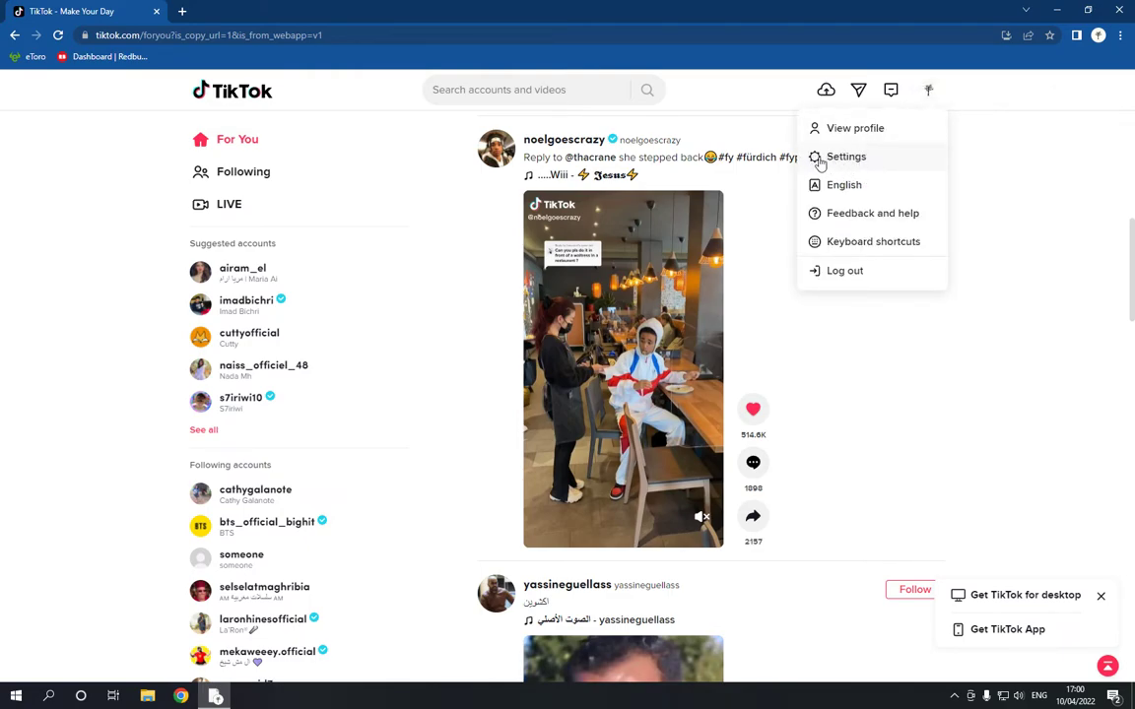
pyautogui.click(846, 157)
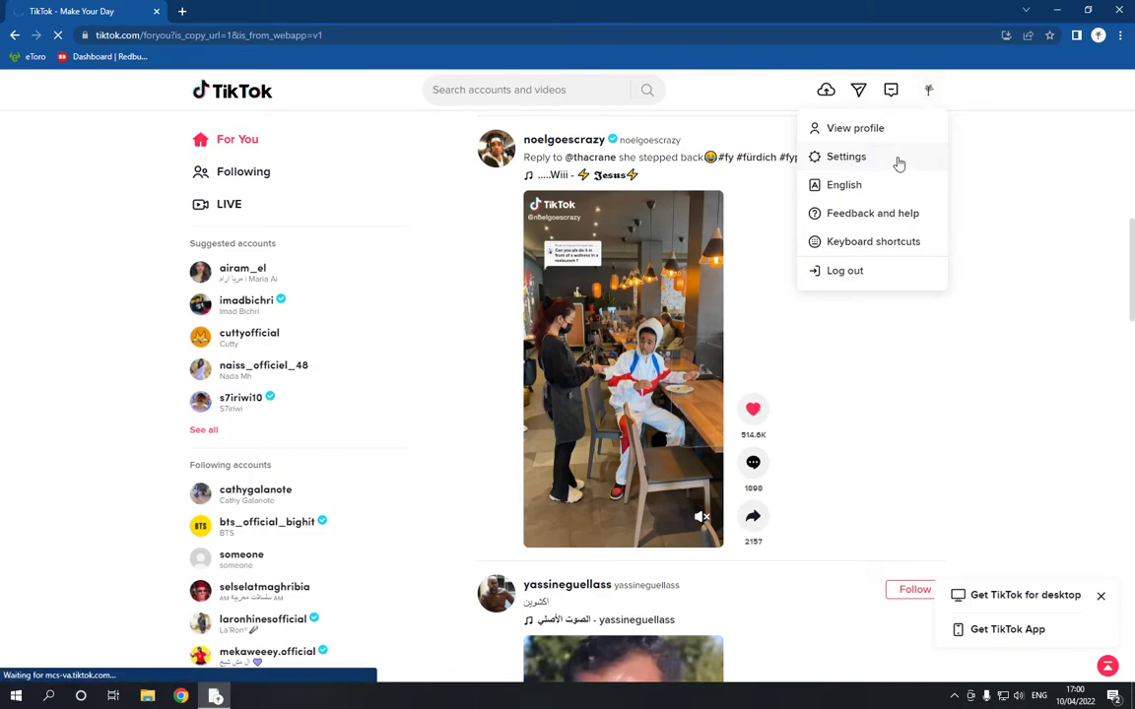
pyautogui.click(848, 155)
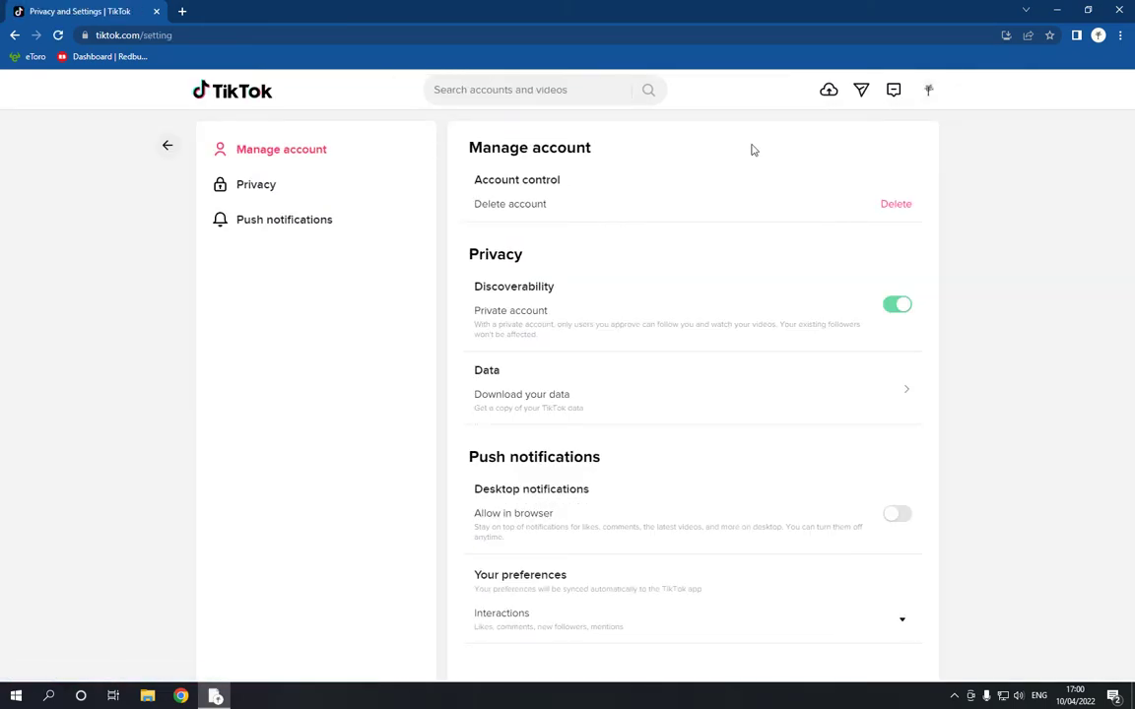
pyautogui.moveTo(622, 183)
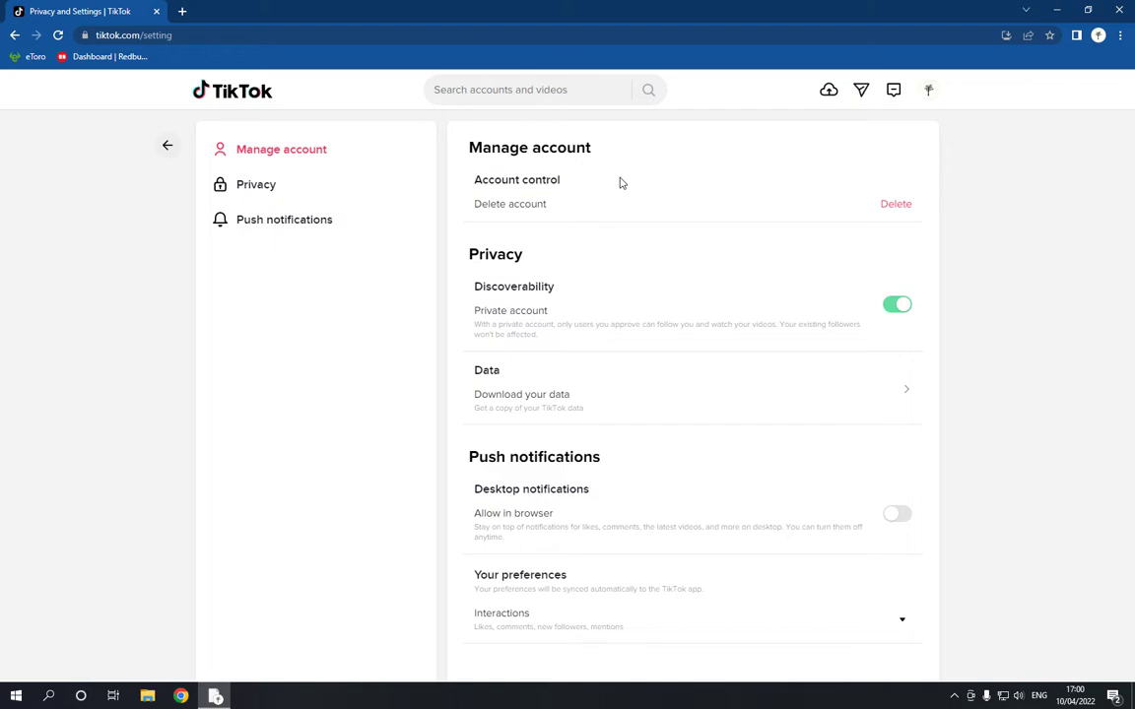
pyautogui.moveTo(310, 160)
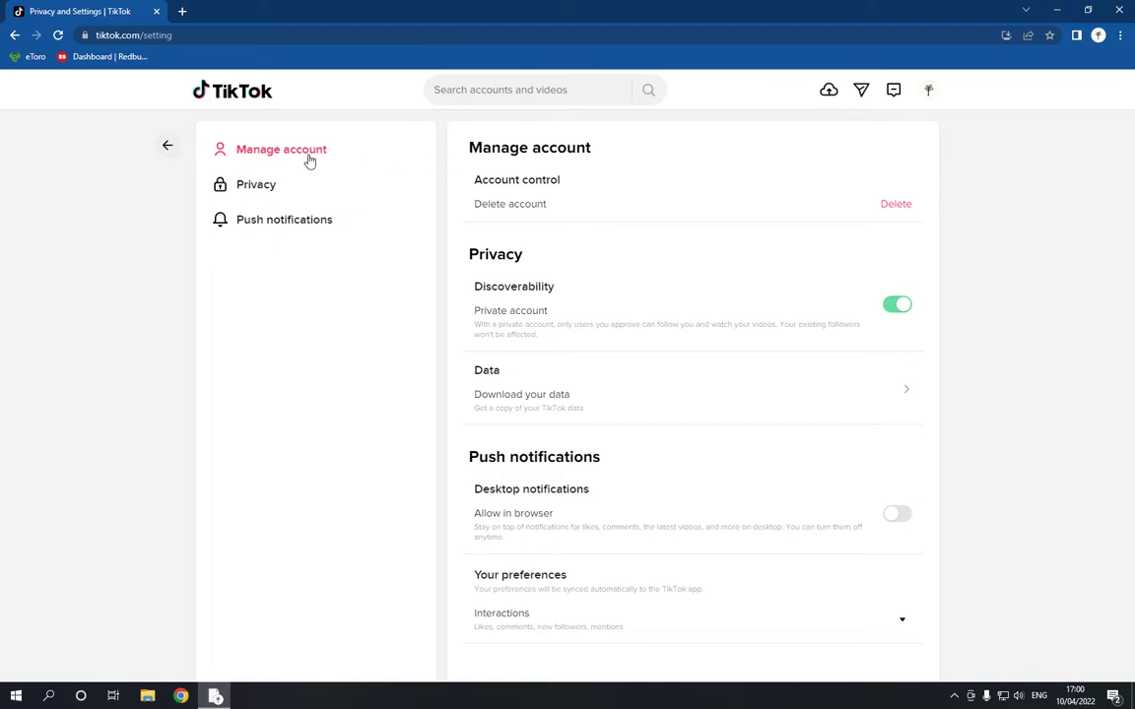
pyautogui.moveTo(318, 150)
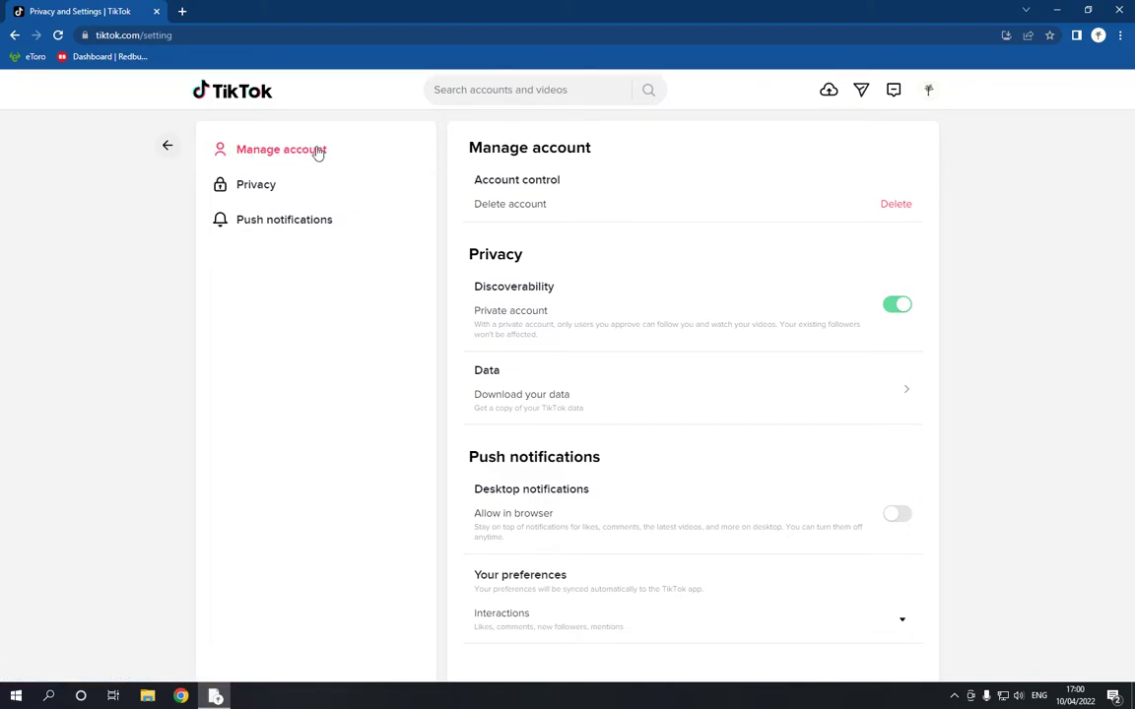
pyautogui.moveTo(591, 167)
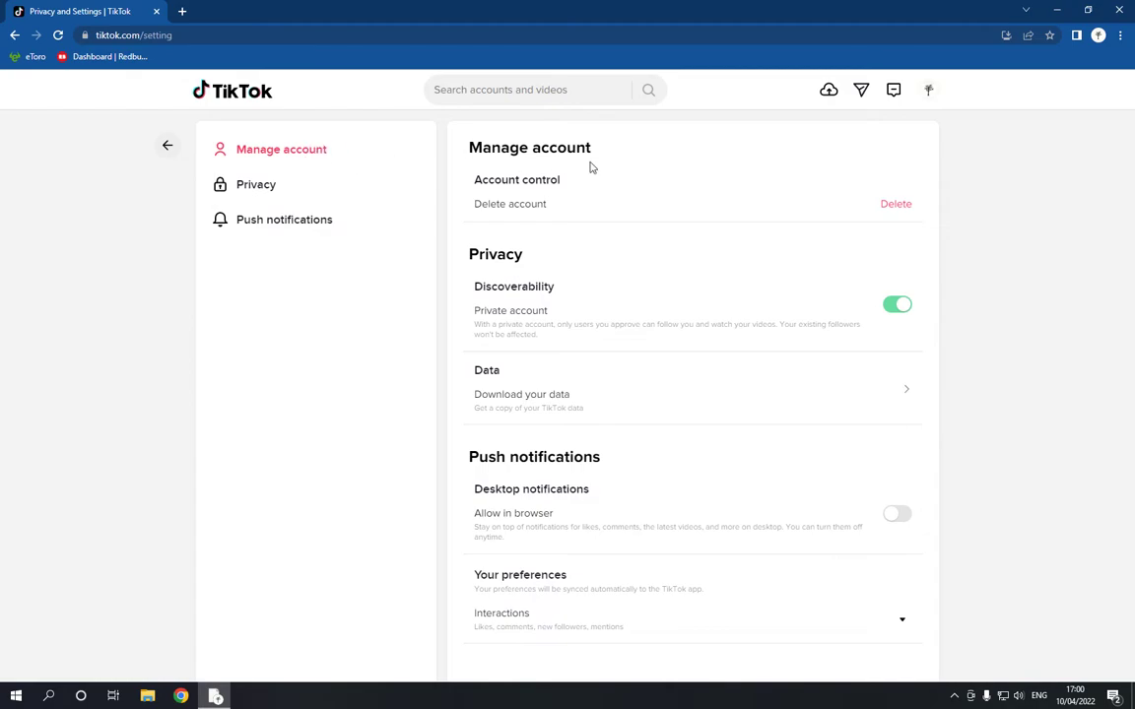
pyautogui.moveTo(479, 504)
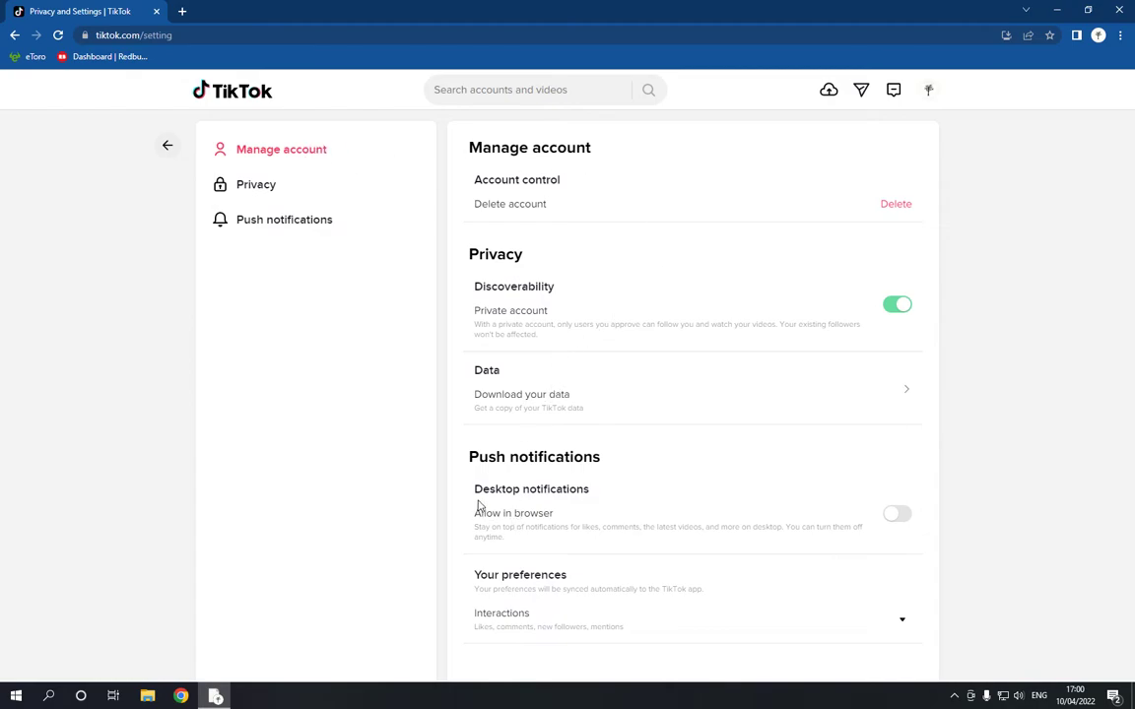
pyautogui.moveTo(473, 456); pyautogui.dragTo(582, 489)
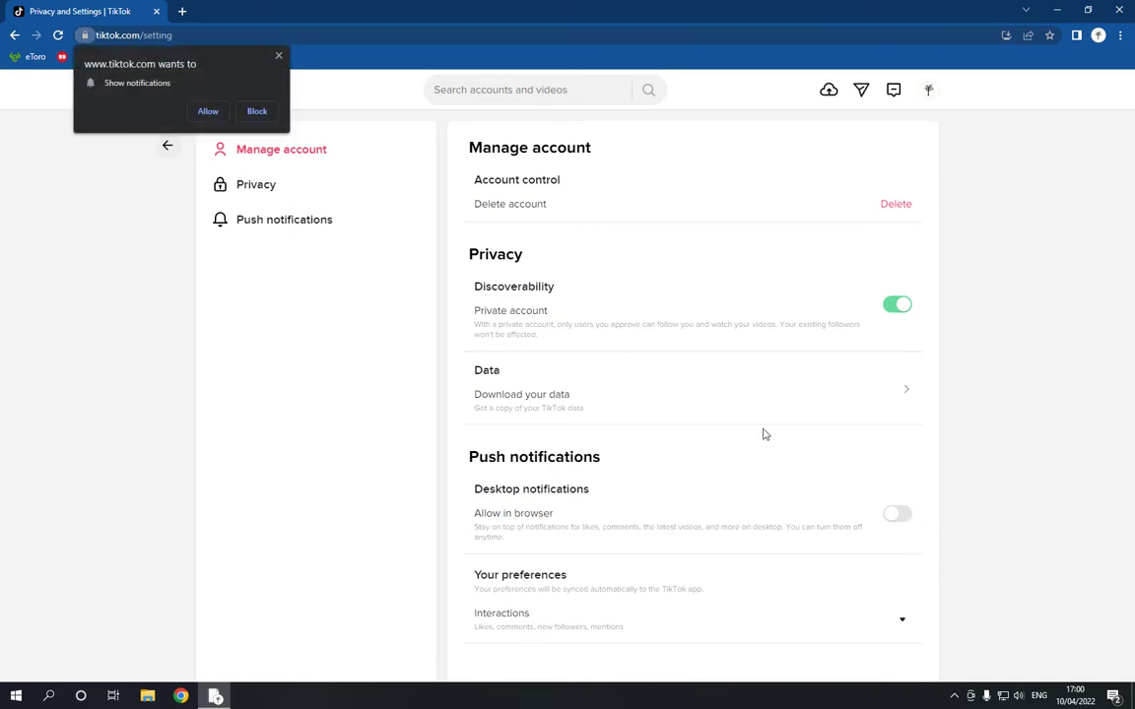
pyautogui.moveTo(210, 111)
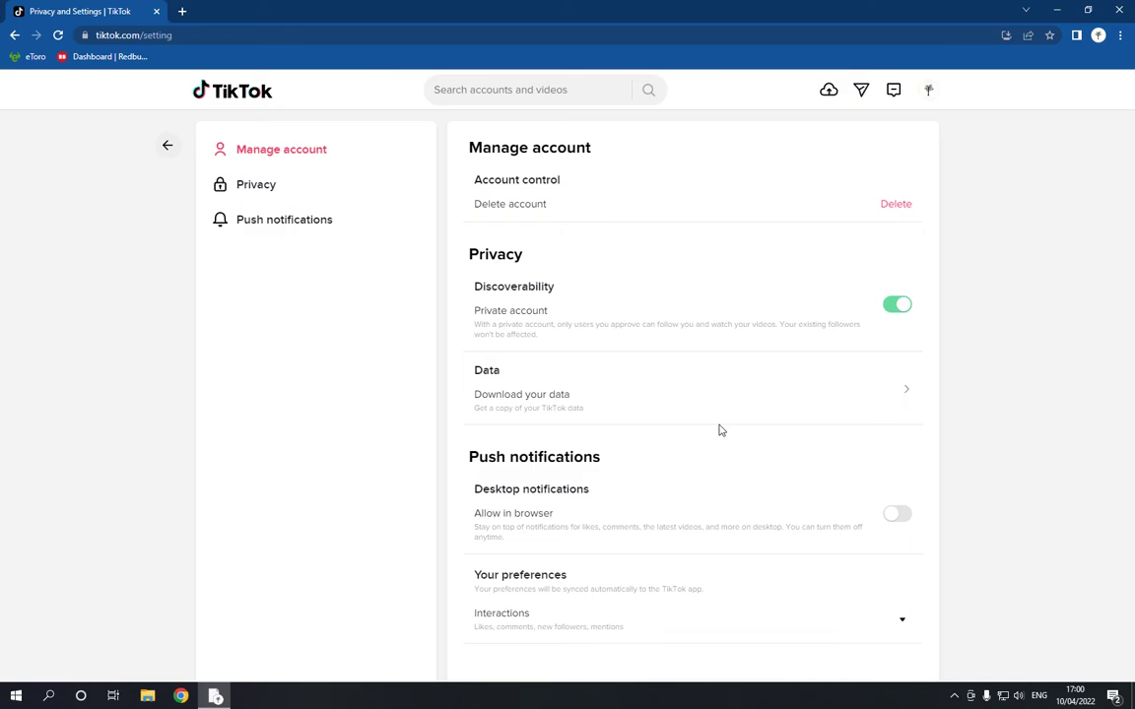
# Switch the 'Allow in browser' desktop push notifications toggle on.
pyautogui.click(897, 514)
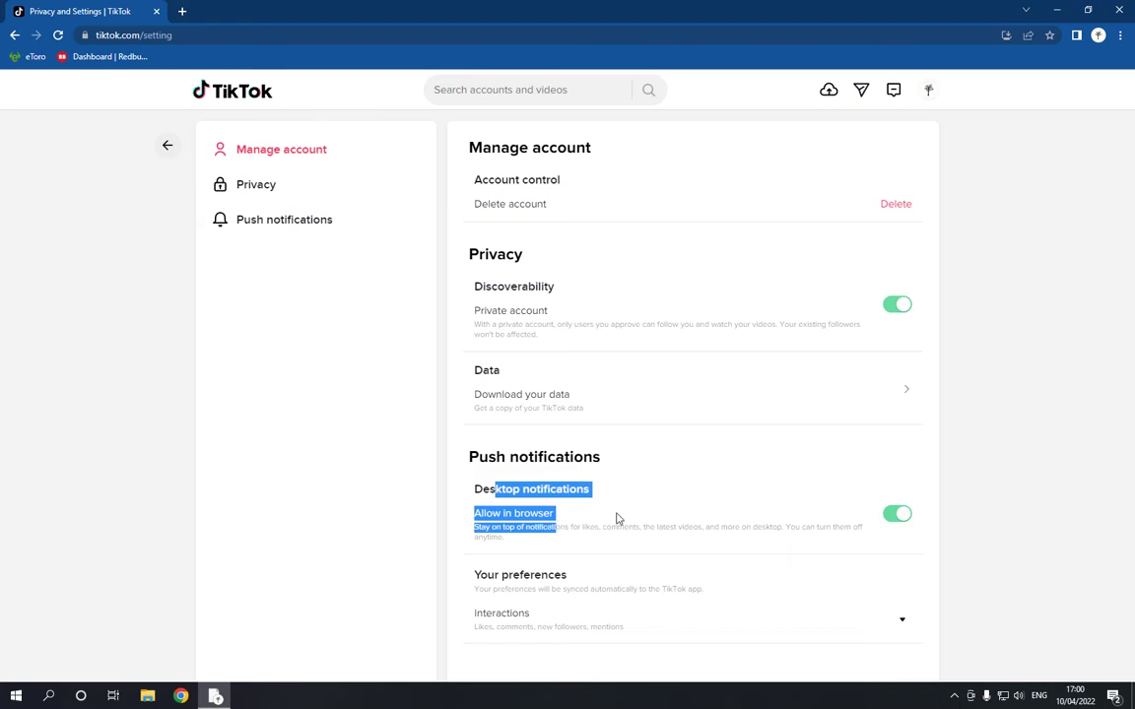
# Switch the 'Allow in browser' desktop push notifications toggle back off.
pyautogui.click(897, 513)
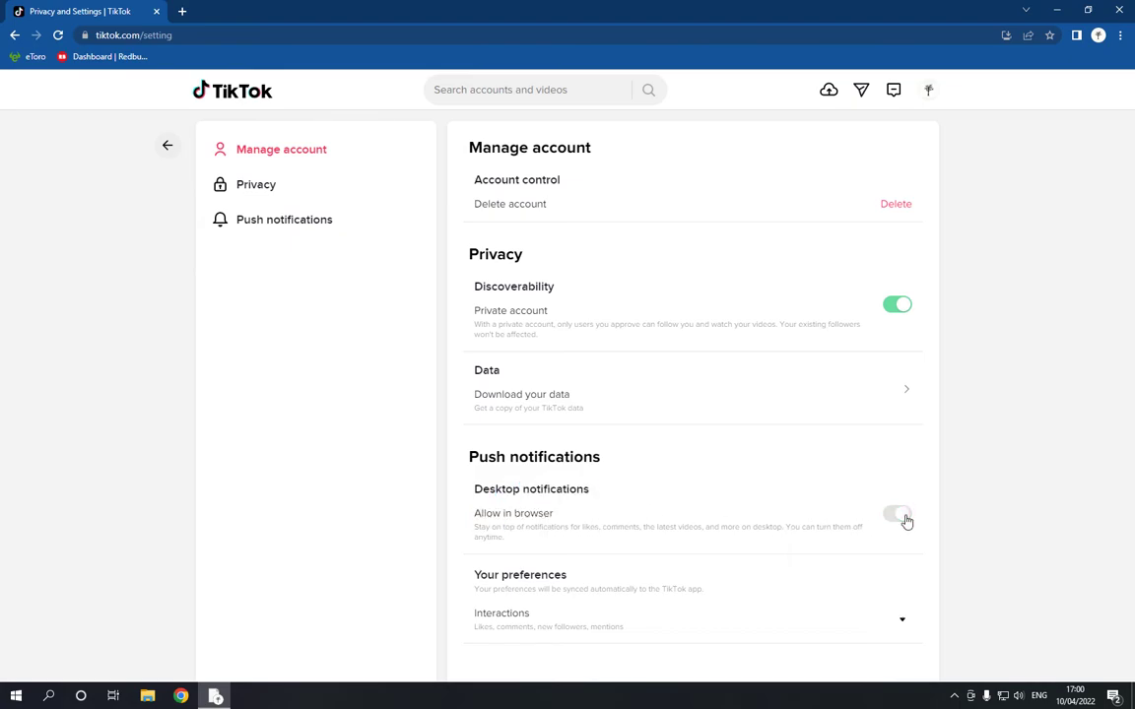